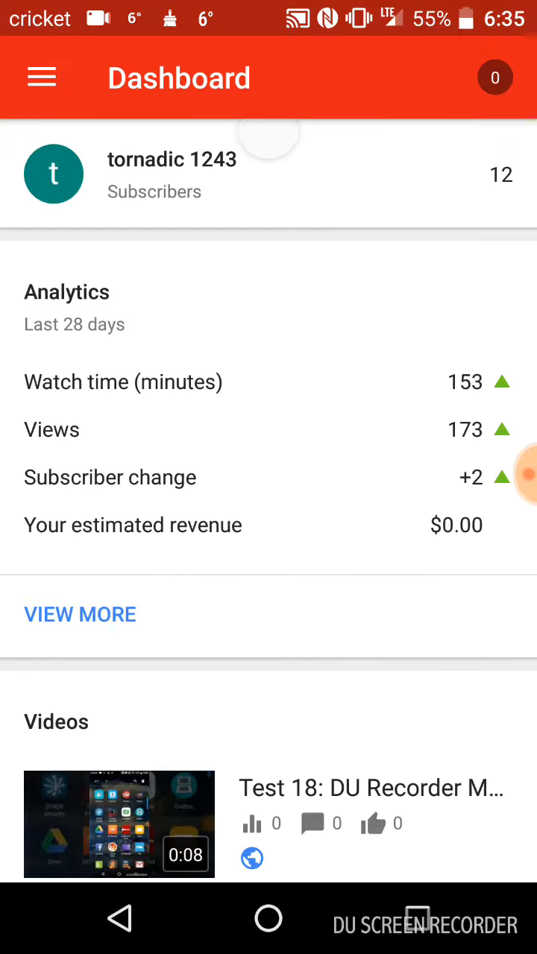
Check channel views for Realtime 60 minutes and Lifetime, then open the Analytics overview.
{"action": "scroll", "scroll_direction": "down", "scroll_amount": 3}
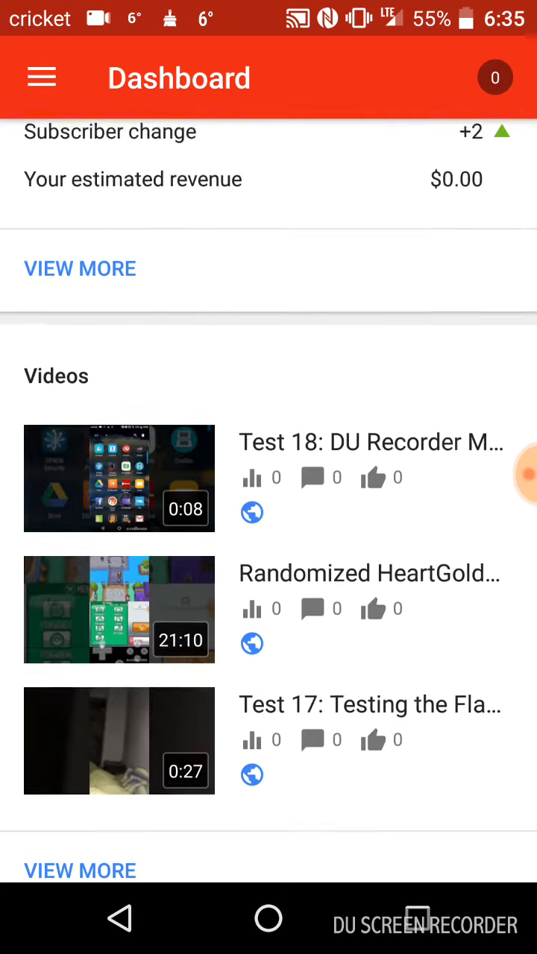
{"action": "scroll", "scroll_direction": "down", "scroll_amount": 3}
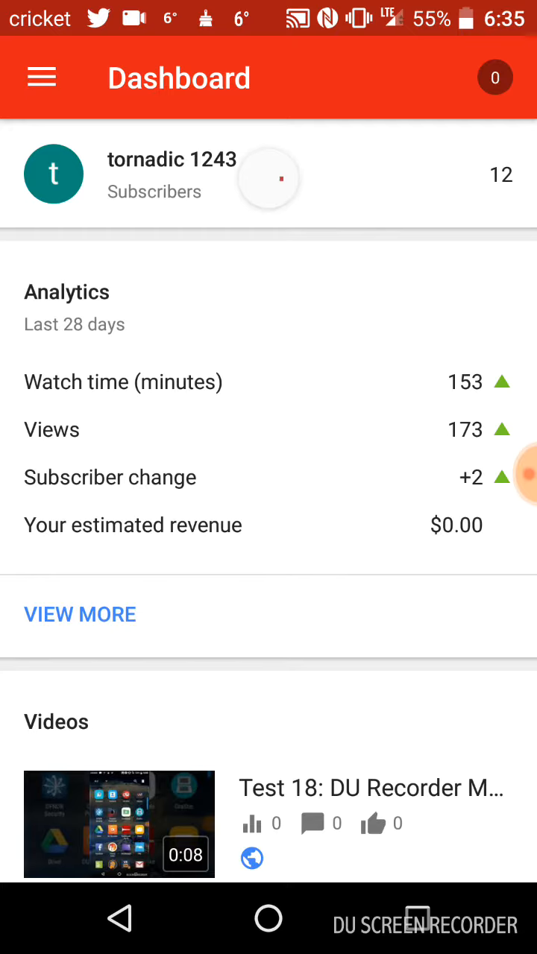
{"action": "left_click", "coordinate": [80, 614]}
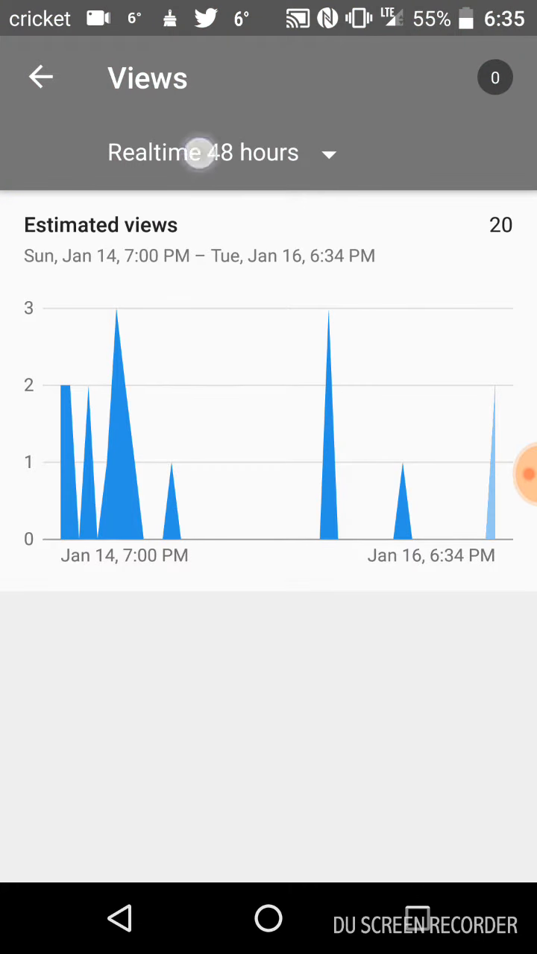
{"action": "left_click", "coordinate": [216, 152]}
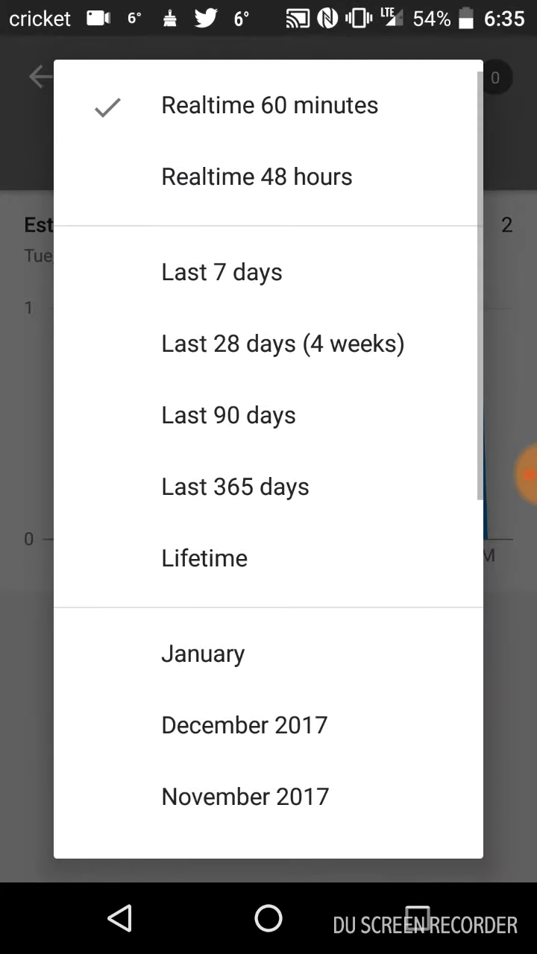
{"action": "left_click", "coordinate": [268, 105]}
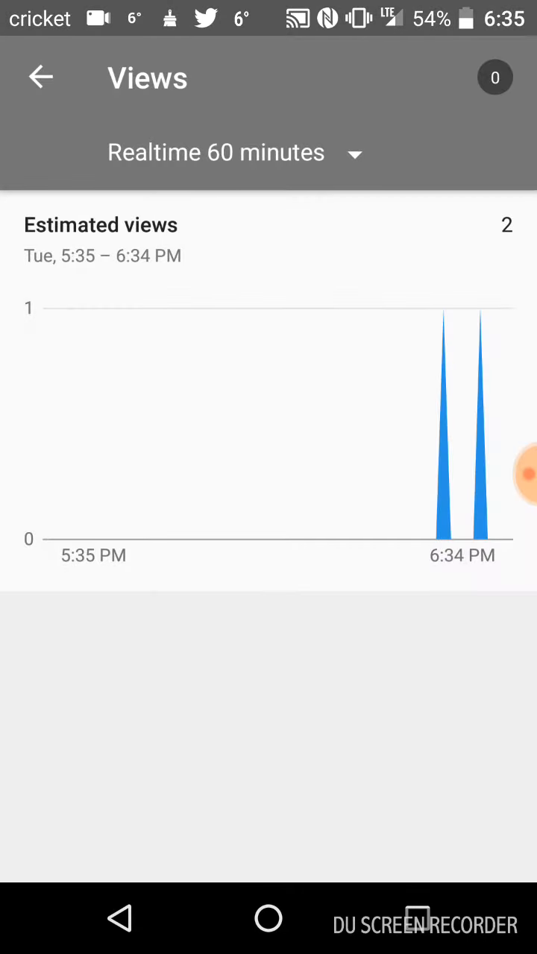
{"action": "left_click", "coordinate": [223, 153]}
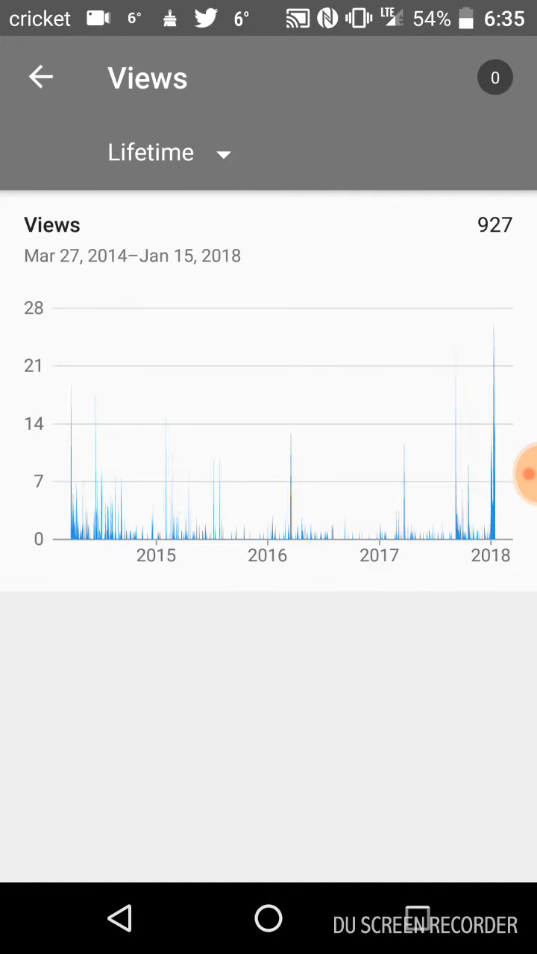
{"action": "left_click", "coordinate": [41, 77]}
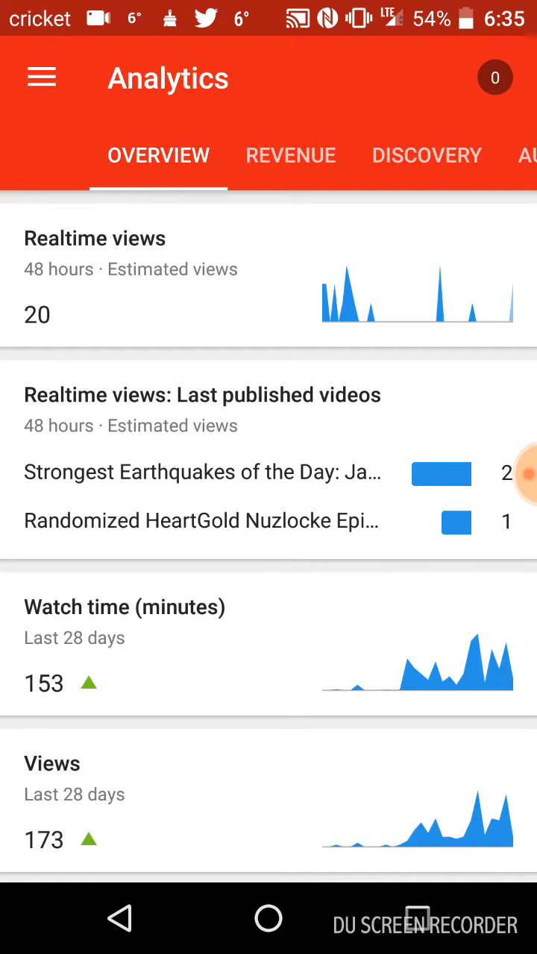
{"action": "scroll", "scroll_direction": "down", "scroll_amount": 3}
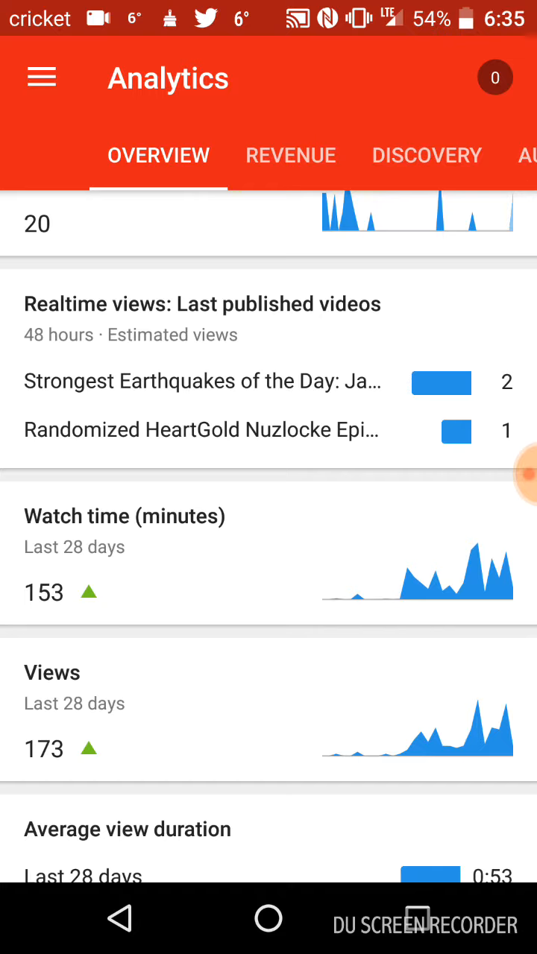
{"action": "scroll", "scroll_direction": "down", "scroll_amount": 3}
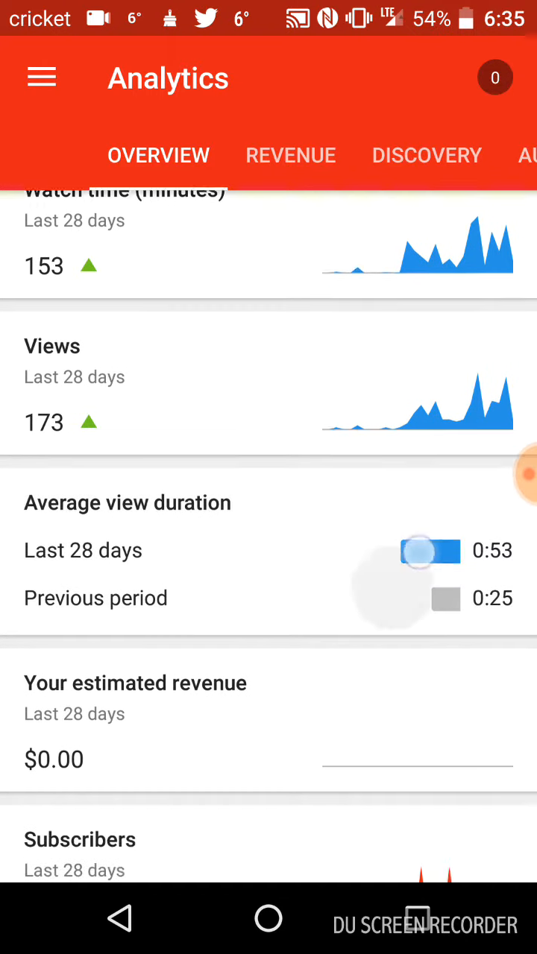
{"action": "scroll", "scroll_direction": "down", "scroll_amount": 3}
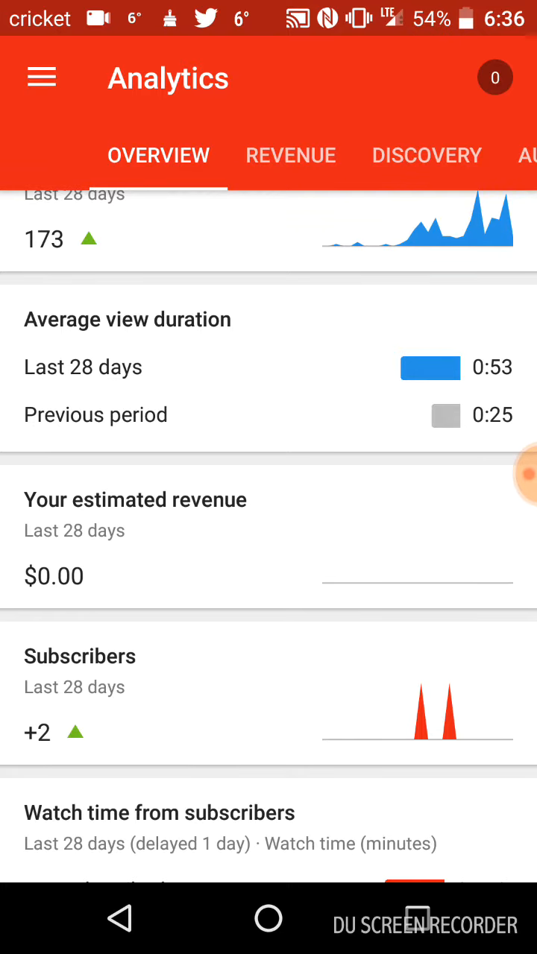
{"action": "scroll", "scroll_direction": "down", "scroll_amount": 3}
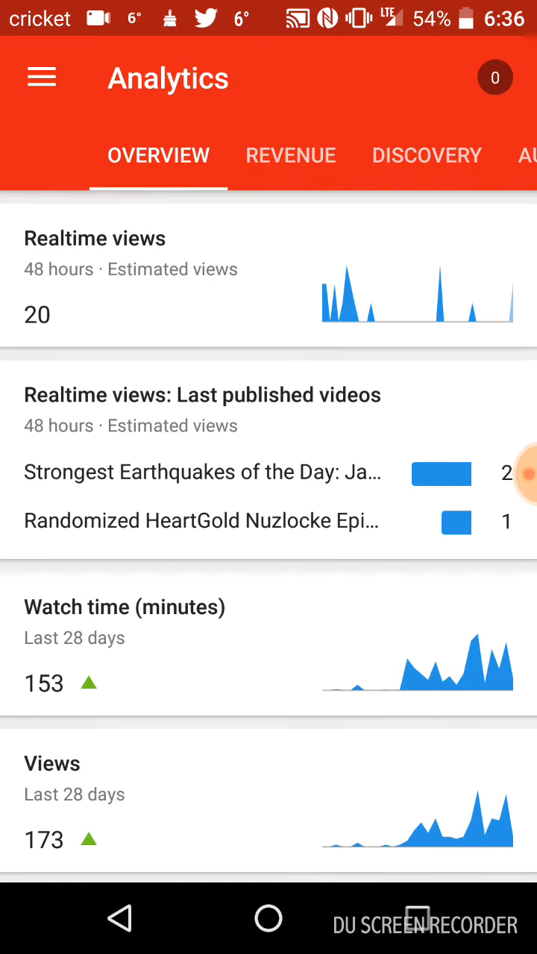
{"action": "scroll", "scroll_direction": "down", "scroll_amount": 3}
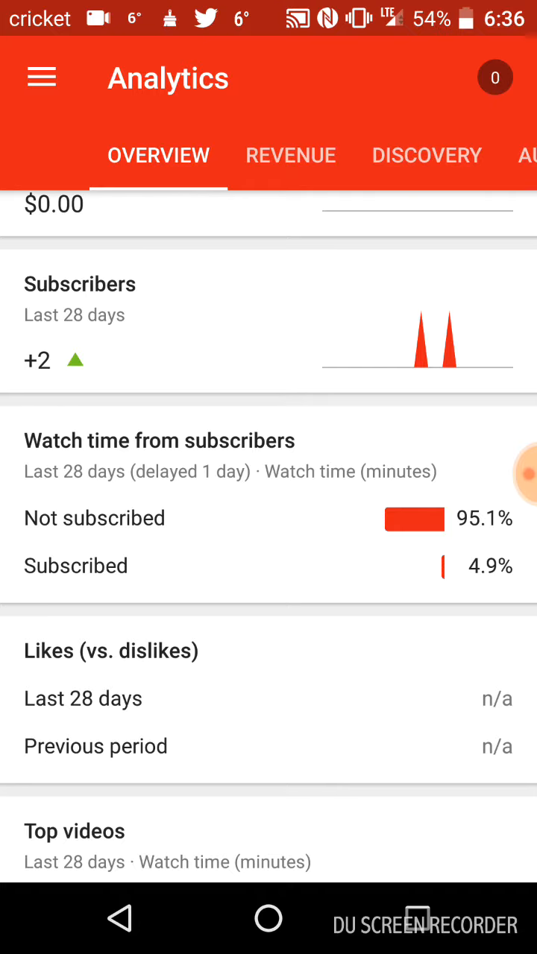
{"action": "scroll", "scroll_direction": "up", "scroll_amount": 3}
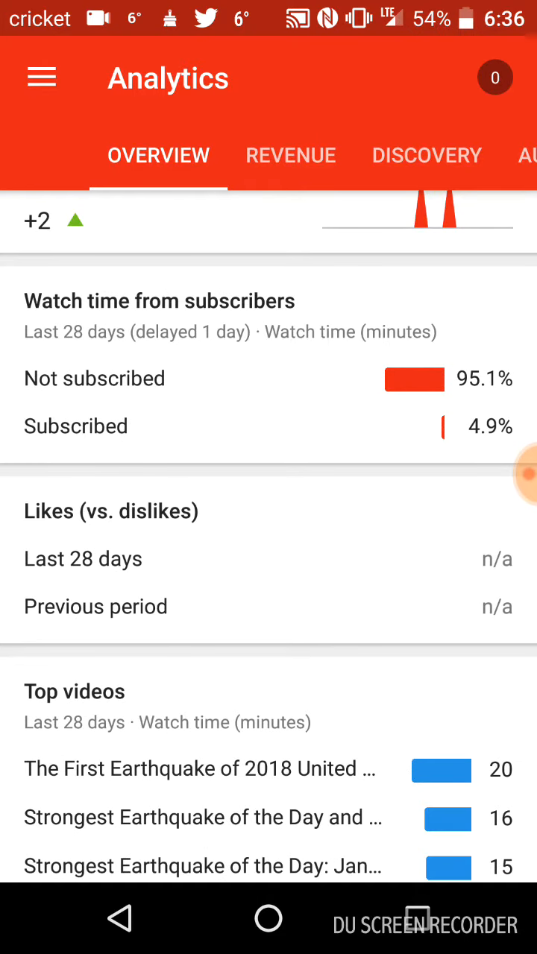
{"action": "scroll", "scroll_direction": "down", "scroll_amount": 3}
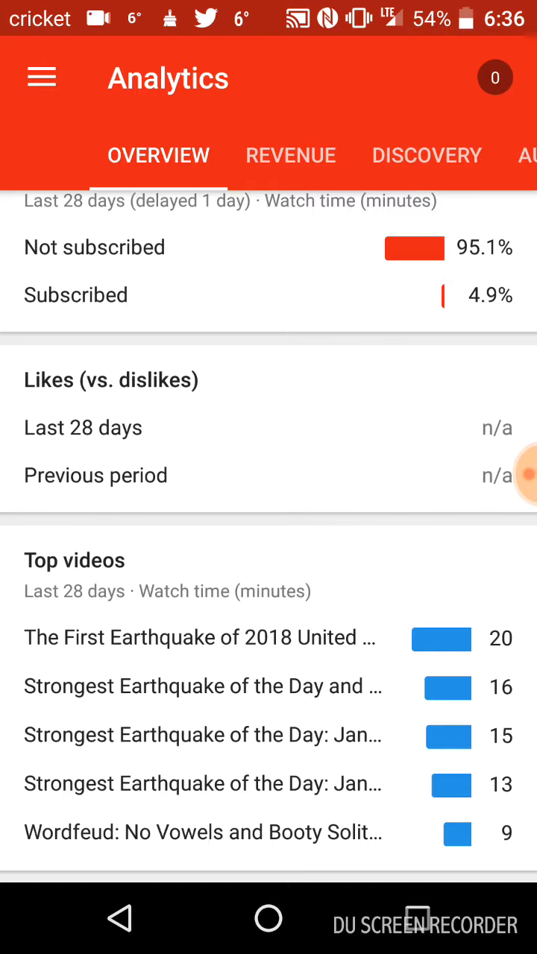
Rank top videos by Lifetime and open 'Upgrade Wonder Trades Episode 2: Starter and Honedge Fun'.
{"action": "left_click", "coordinate": [74, 560]}
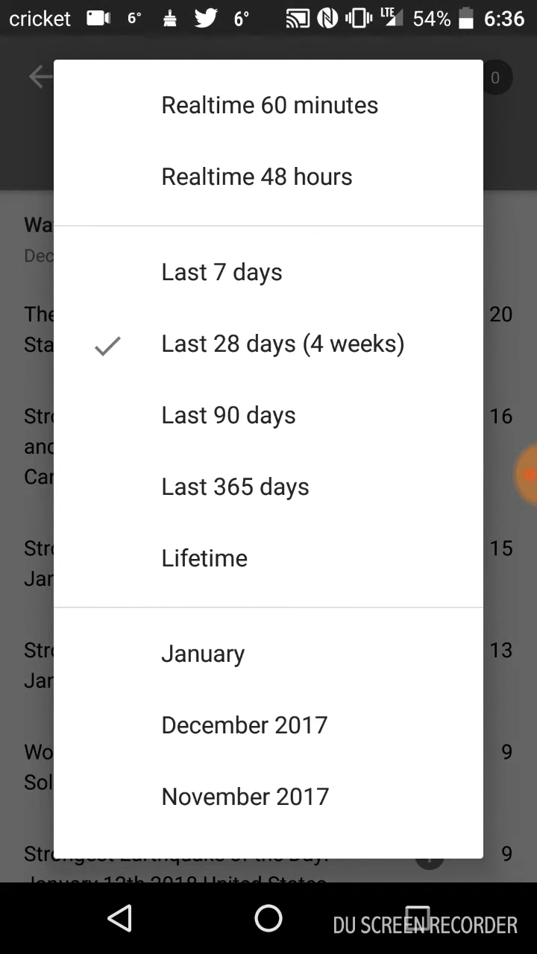
{"action": "left_click", "coordinate": [204, 557]}
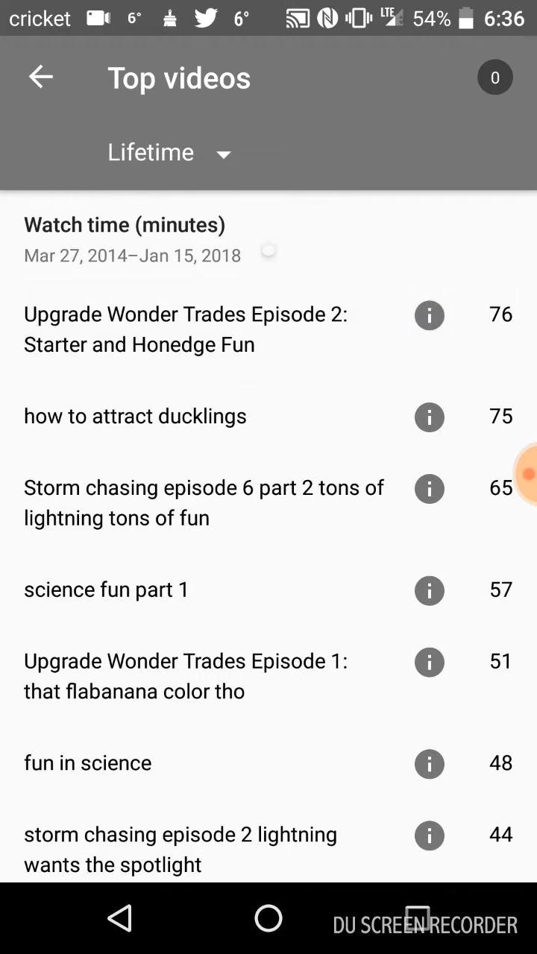
{"action": "left_click", "coordinate": [182, 330]}
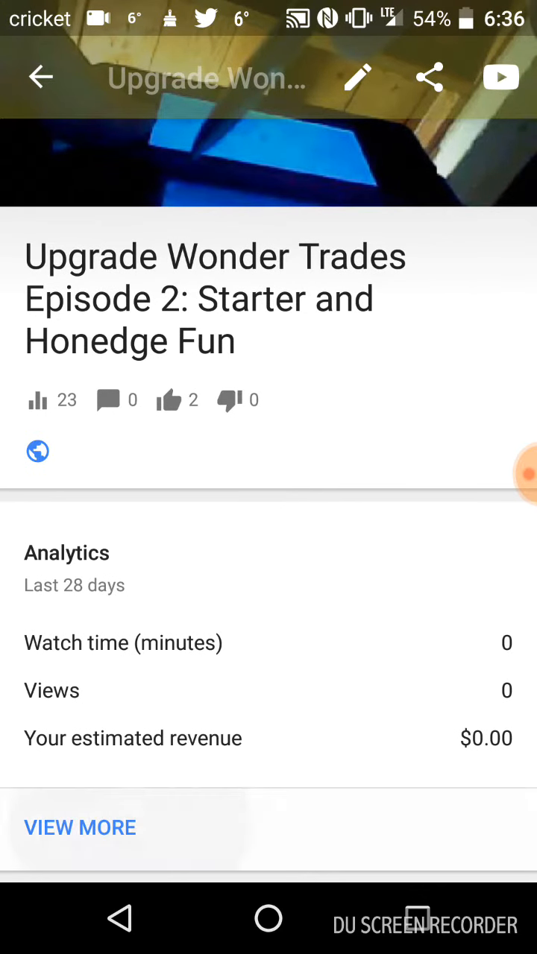
Show the video's Lifetime views chart (23 views), then open its Analytics overview.
{"action": "left_click", "coordinate": [79, 828]}
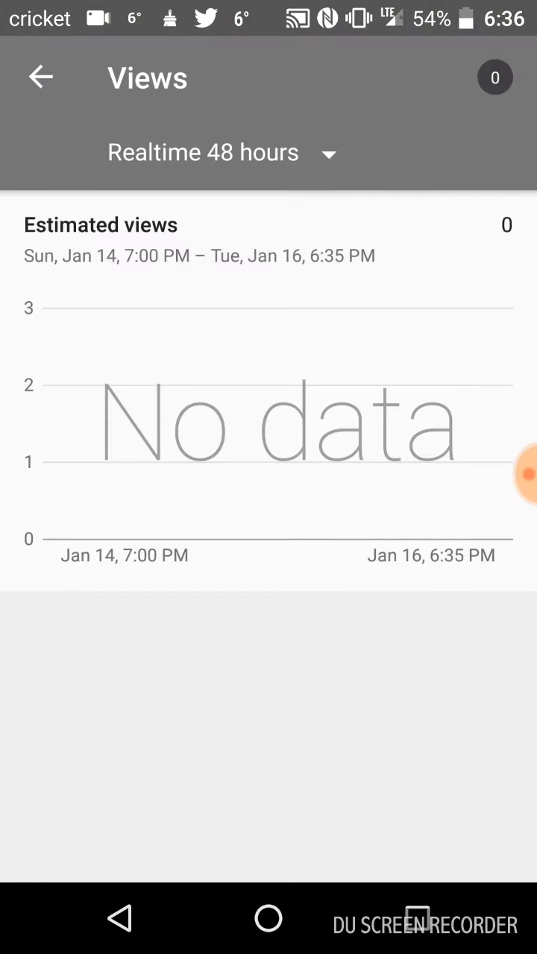
{"action": "left_click", "coordinate": [216, 152]}
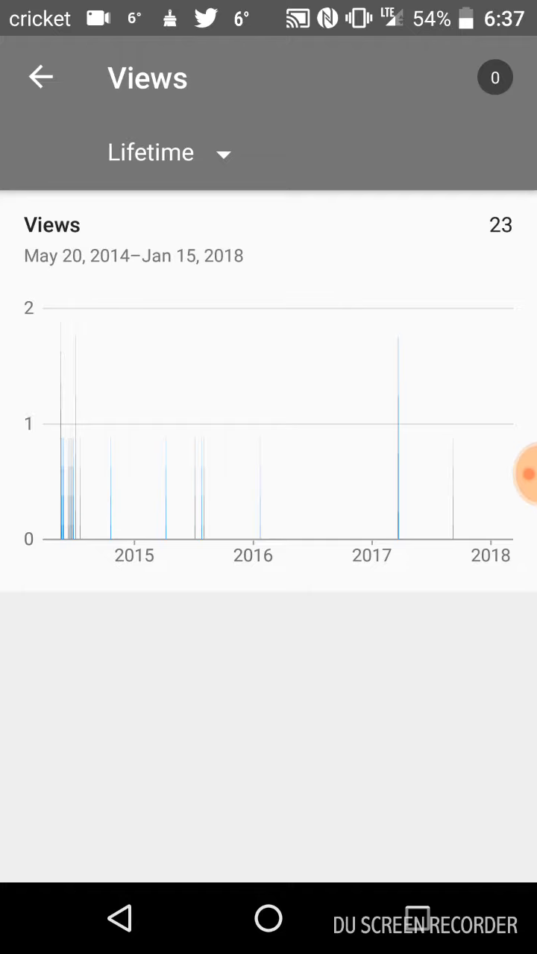
{"action": "left_click", "coordinate": [40, 77]}
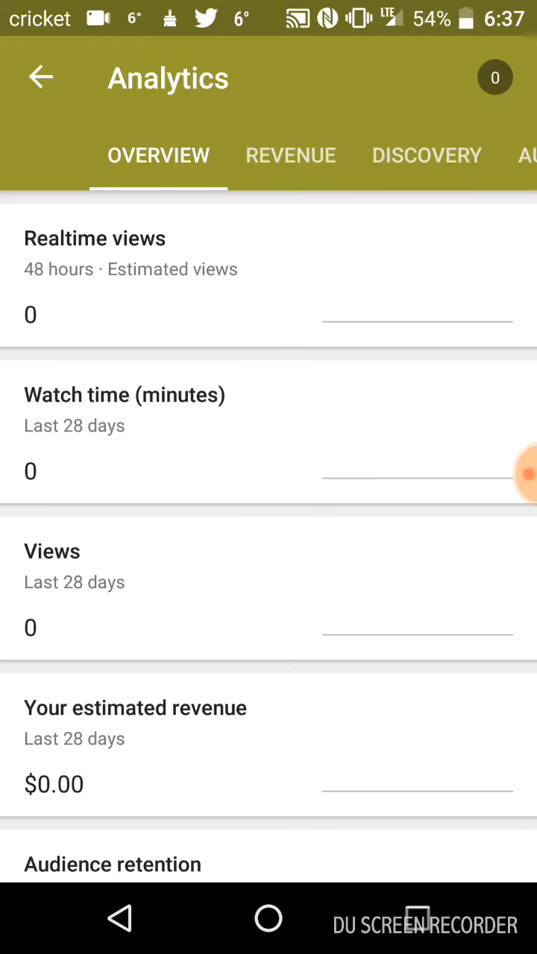
View the video's Lifetime traffic source types, led by suggested videos (25.5%) and search (23.8%).
{"action": "left_click", "coordinate": [268, 155]}
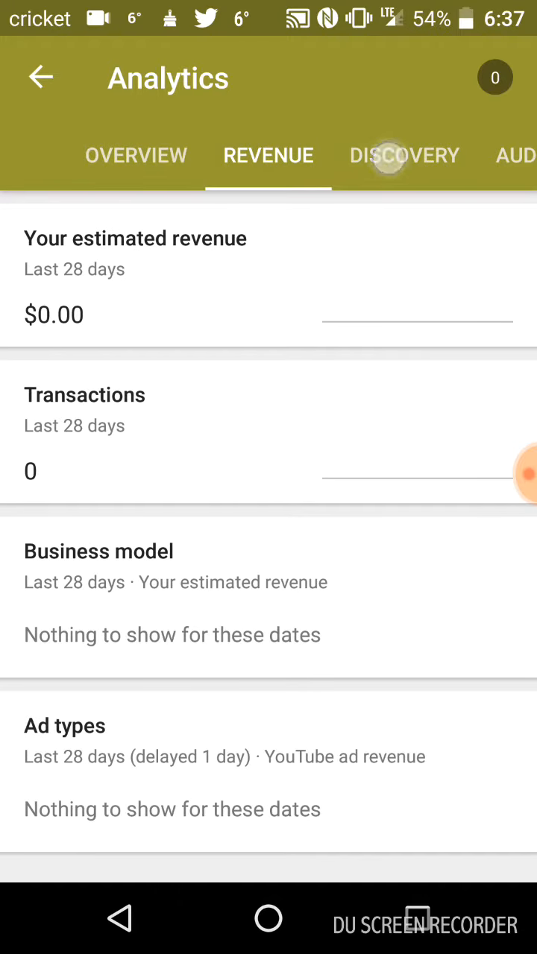
{"action": "left_click", "coordinate": [404, 155]}
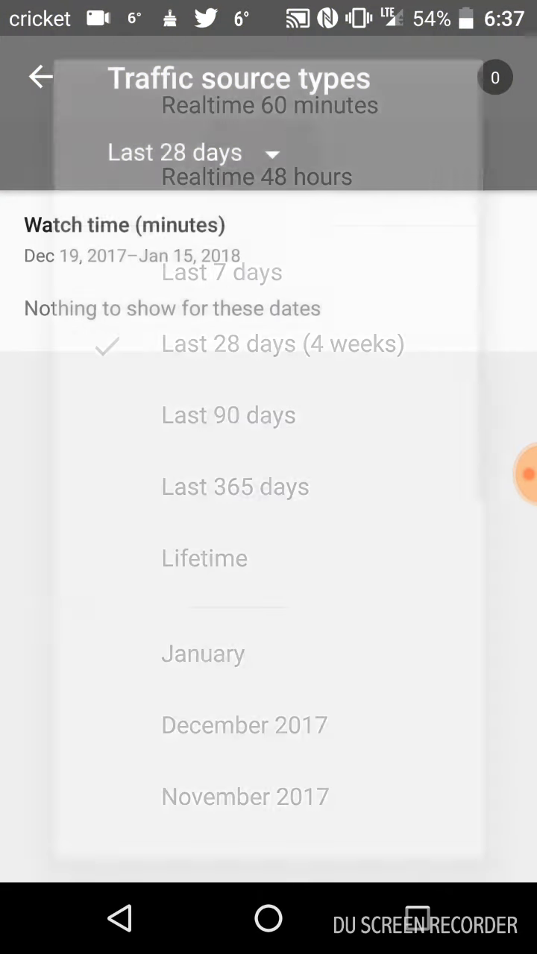
{"action": "left_click", "coordinate": [282, 344]}
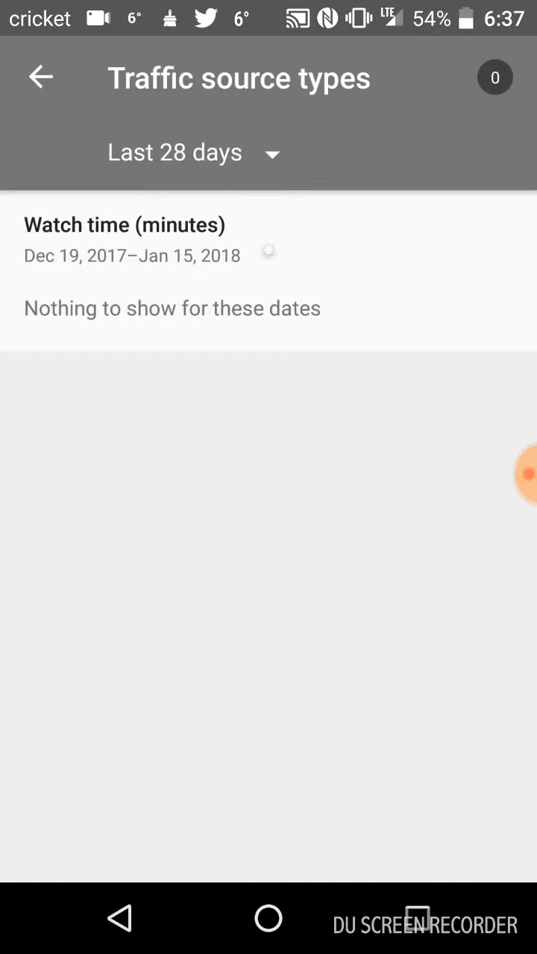
{"action": "left_click", "coordinate": [192, 152]}
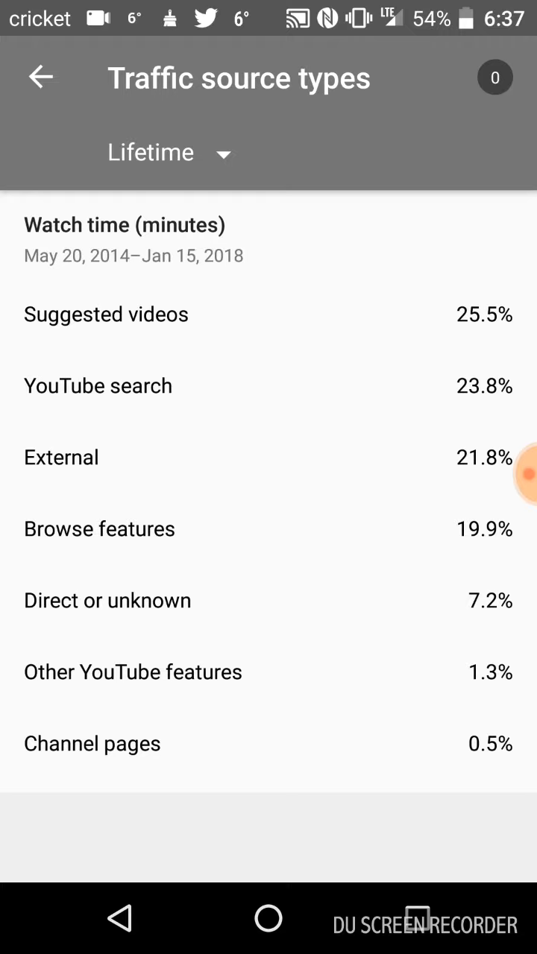
{"action": "left_click", "coordinate": [41, 77]}
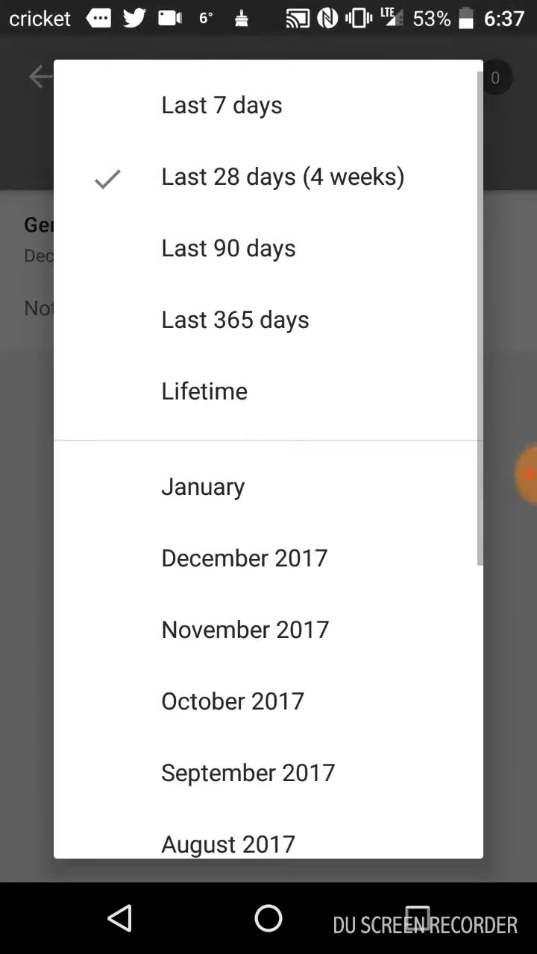
Set the gender, age and top countries reports to Lifetime, then return to the video's details page.
{"action": "left_click", "coordinate": [204, 391]}
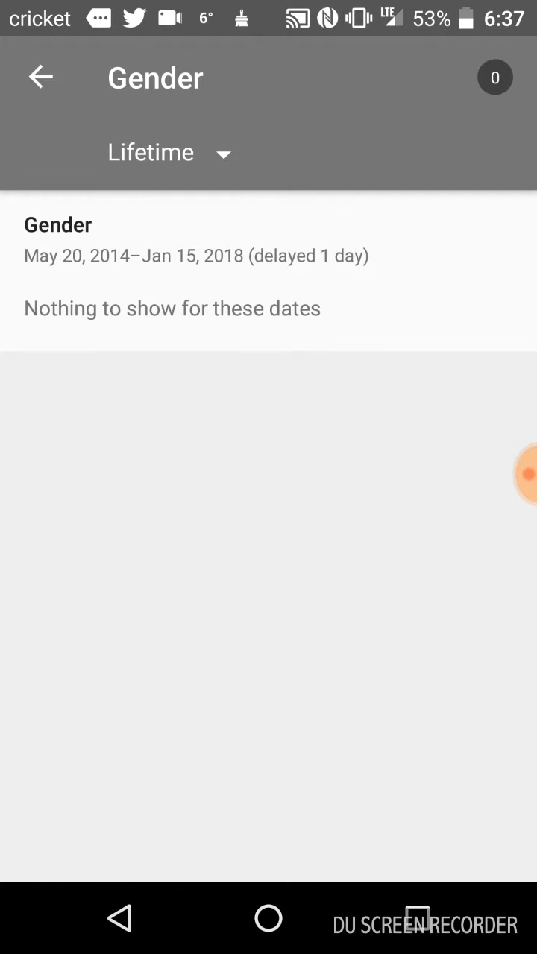
{"action": "left_click", "coordinate": [40, 77]}
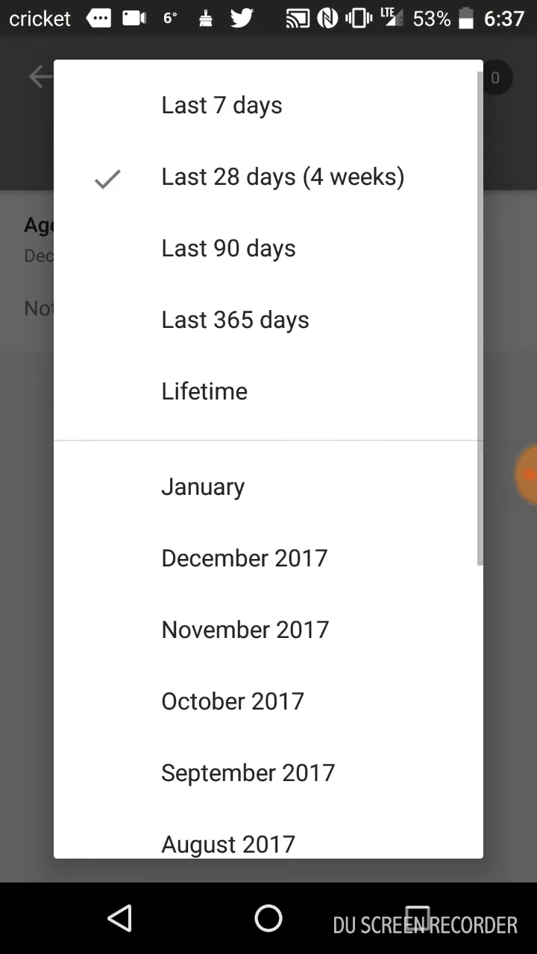
{"action": "left_click", "coordinate": [204, 391]}
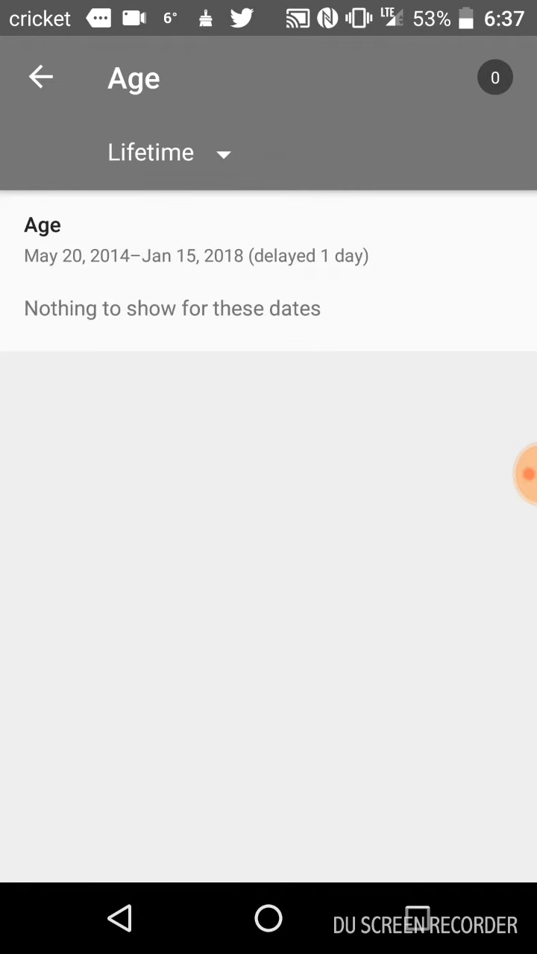
{"action": "left_click", "coordinate": [40, 77]}
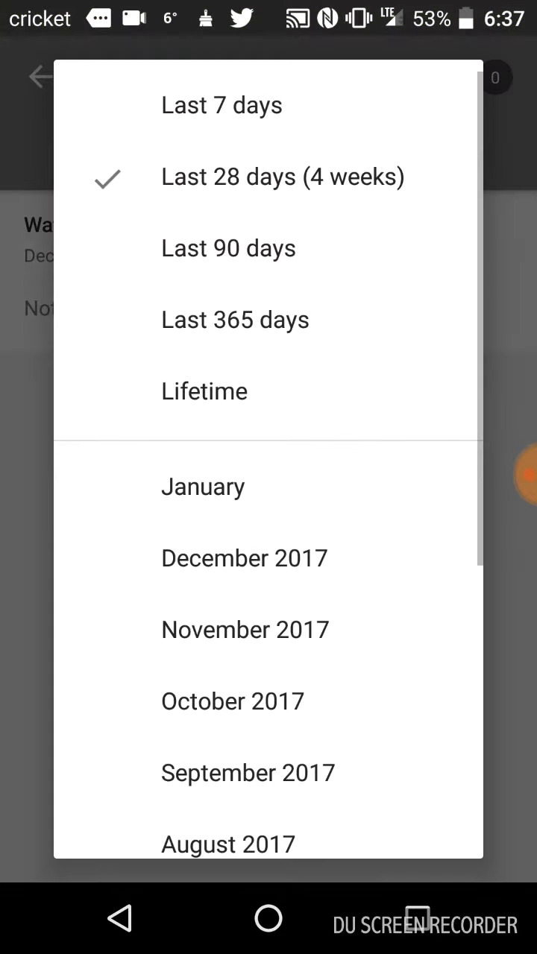
{"action": "left_click", "coordinate": [204, 390]}
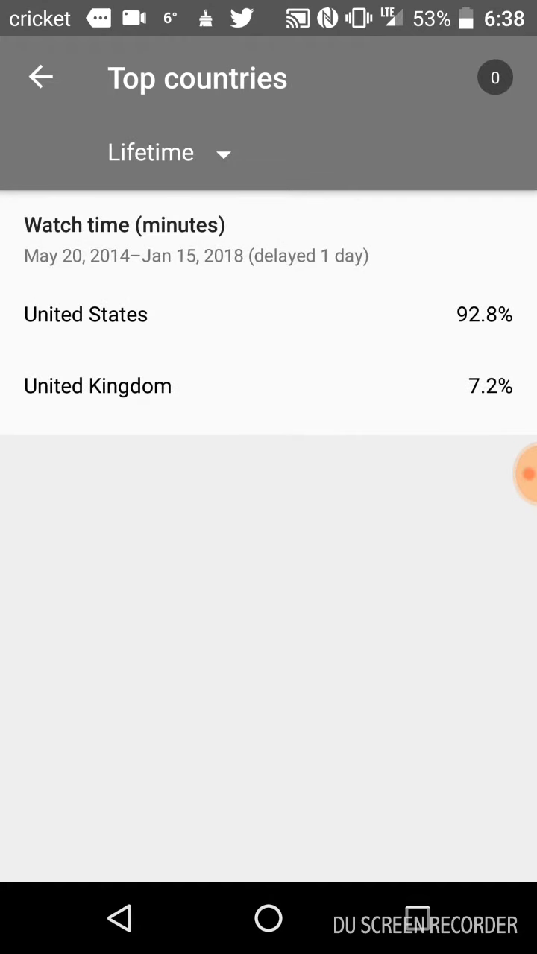
{"action": "left_click", "coordinate": [41, 77]}
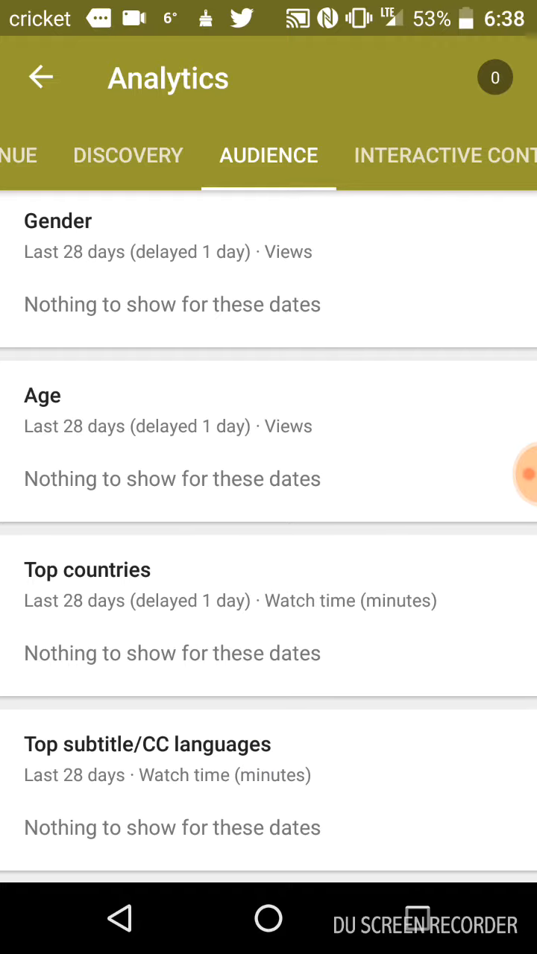
{"action": "left_click", "coordinate": [444, 155]}
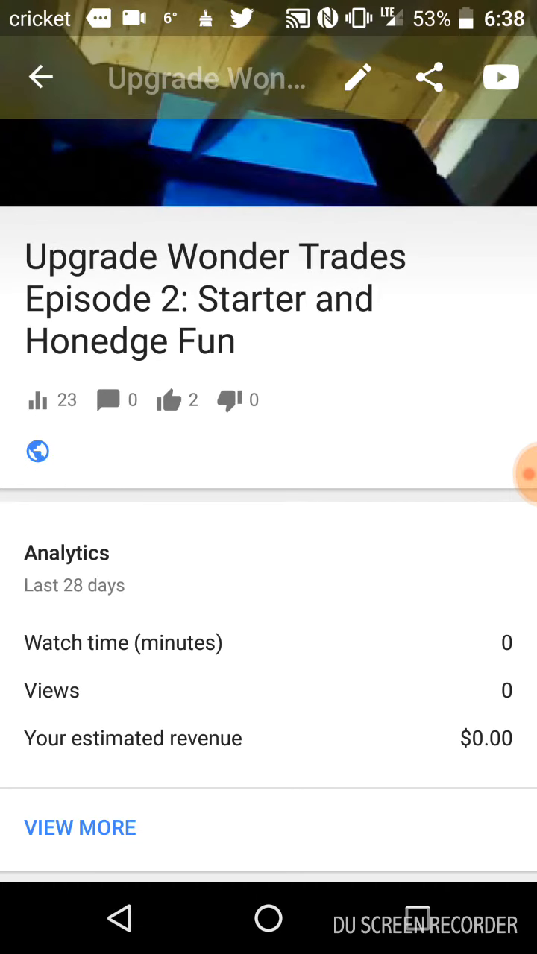
View 28-day channel Audience analytics: 58.1% male, ages 18–24 leading, 48.1% US watch time.
{"action": "left_click", "coordinate": [80, 827]}
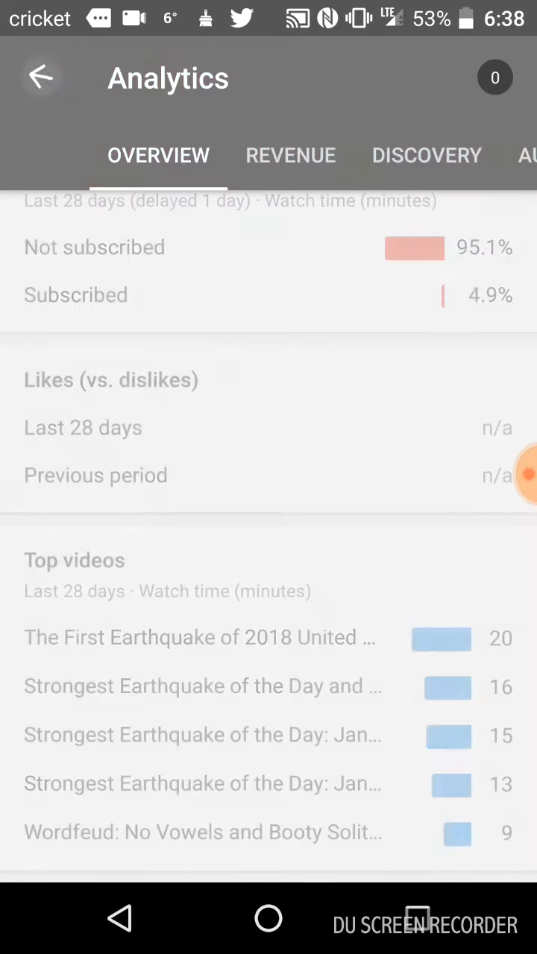
{"action": "left_click", "coordinate": [290, 155]}
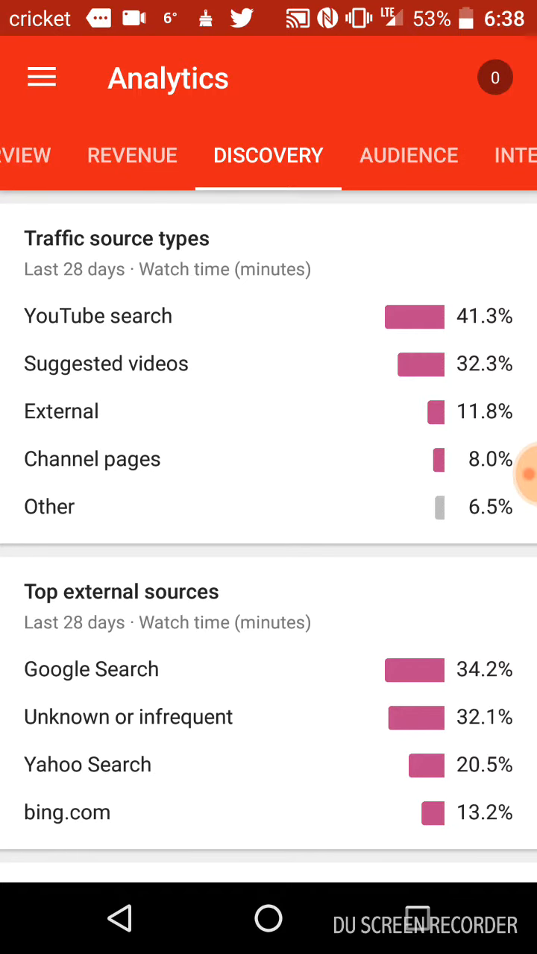
{"action": "left_click", "coordinate": [409, 155]}
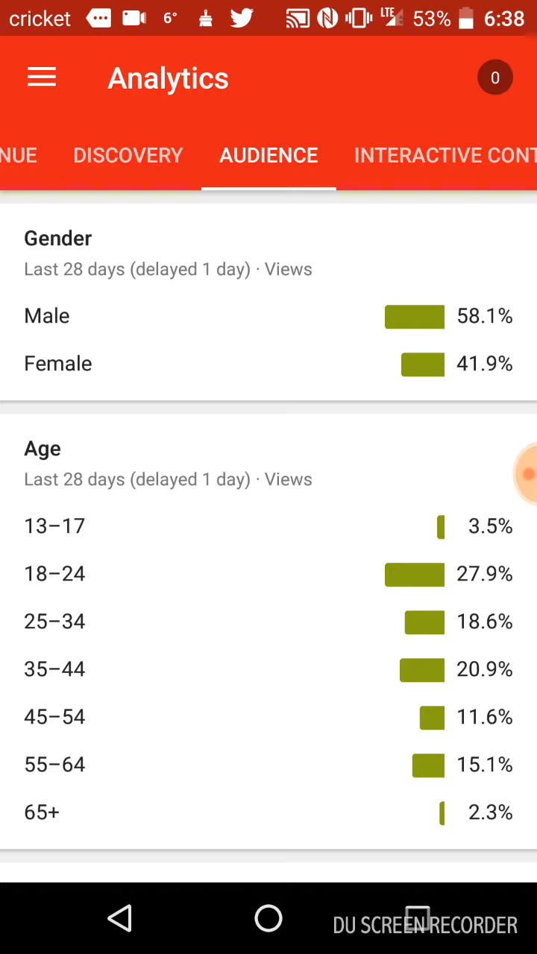
{"action": "scroll", "scroll_direction": "down", "scroll_amount": 3}
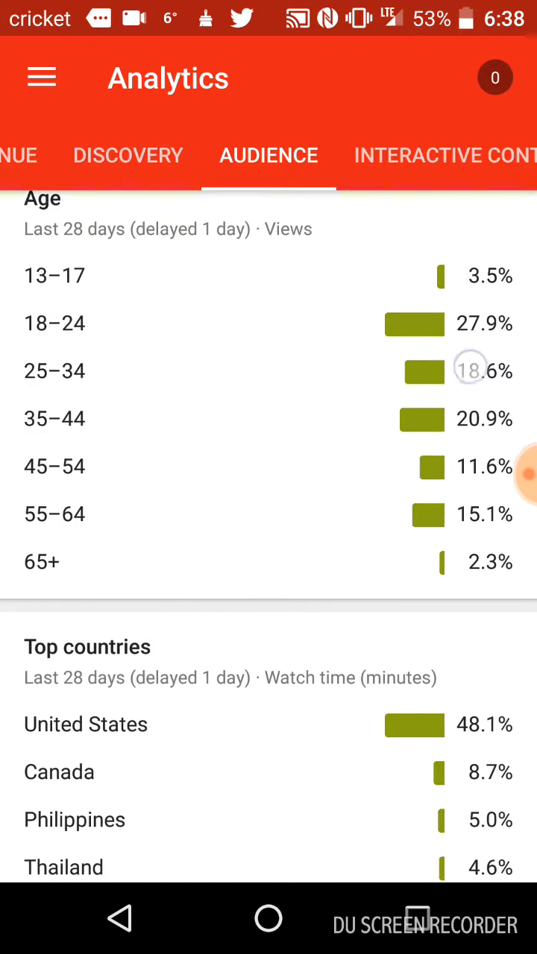
{"action": "scroll", "scroll_direction": "up", "scroll_amount": 3}
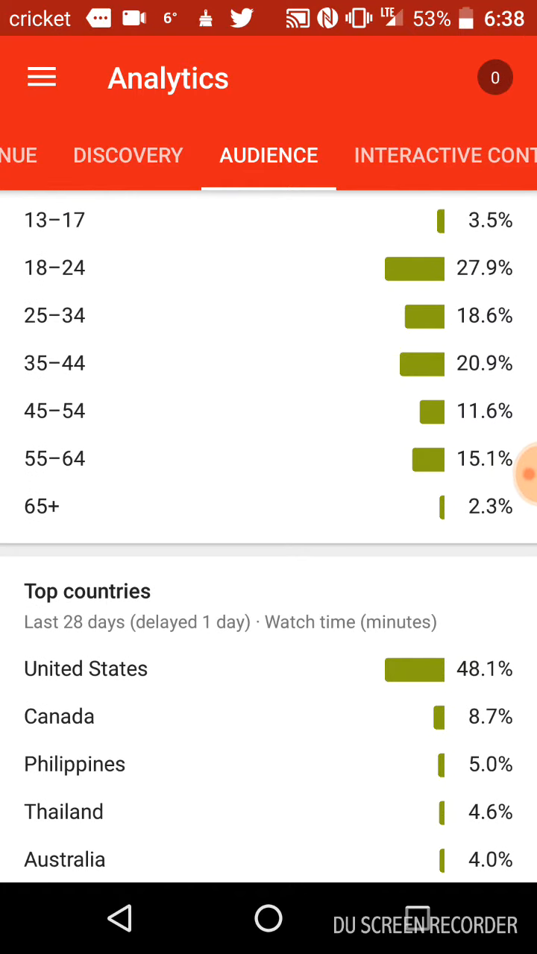
{"action": "scroll", "scroll_direction": "up", "scroll_amount": 3}
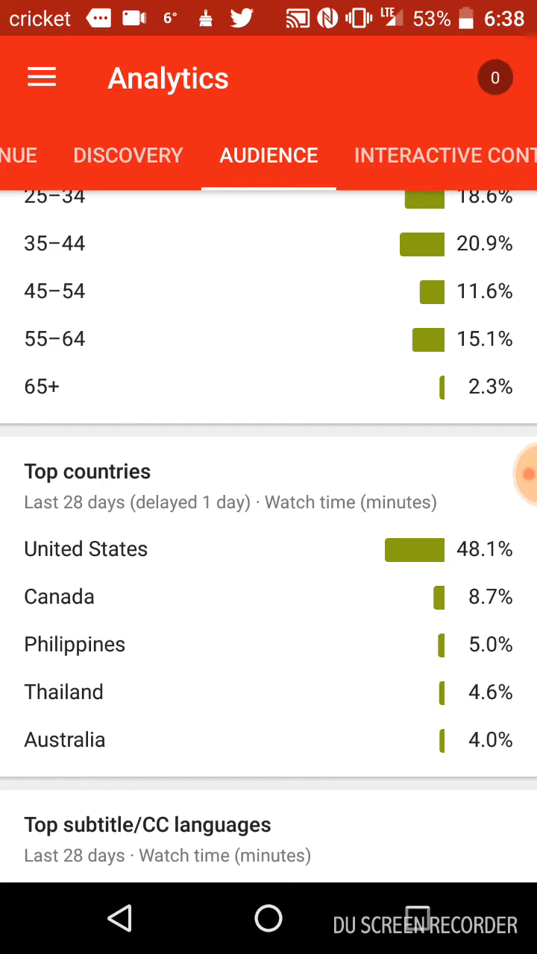
Open Top countries for Lifetime and scroll the list, led by the United States at 84.5%.
{"action": "left_click", "coordinate": [87, 471]}
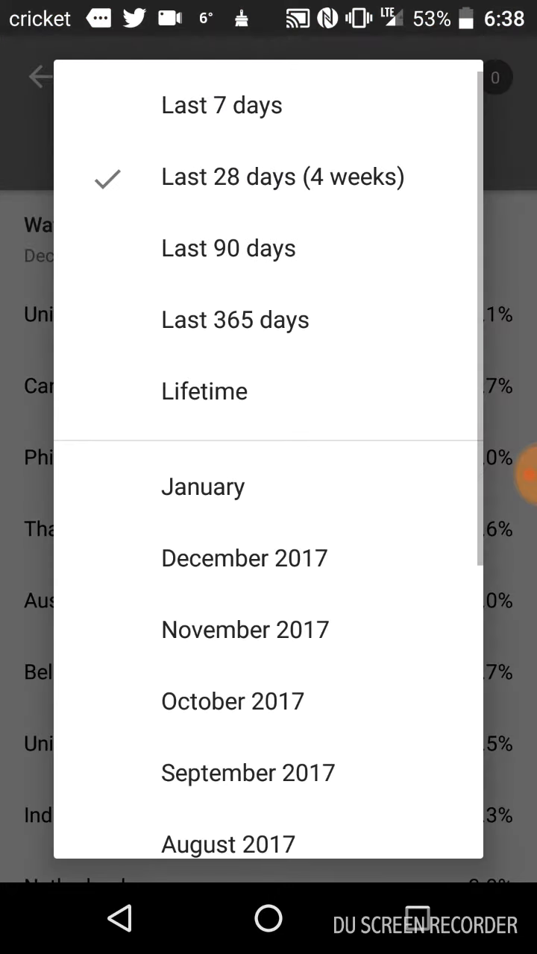
{"action": "left_click", "coordinate": [203, 391]}
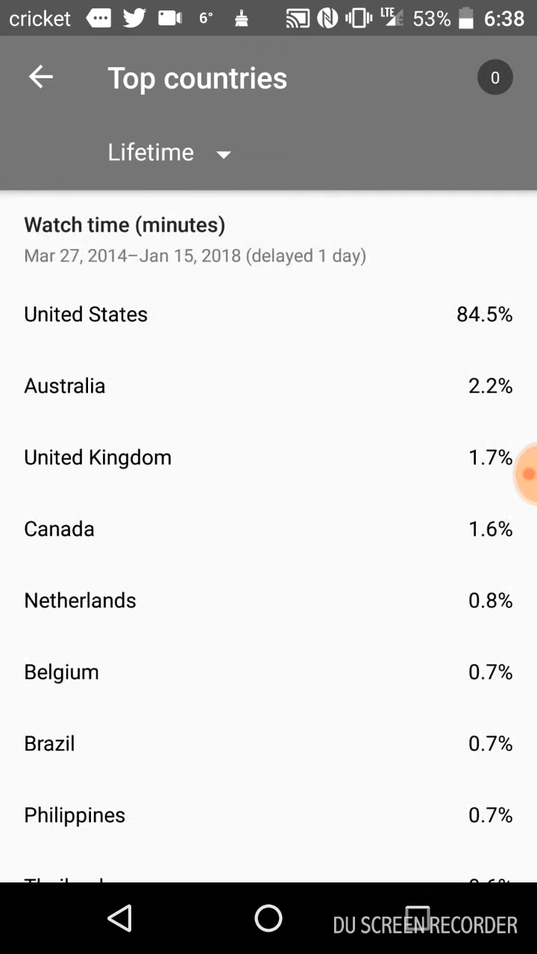
{"action": "scroll", "scroll_direction": "up", "scroll_amount": 3}
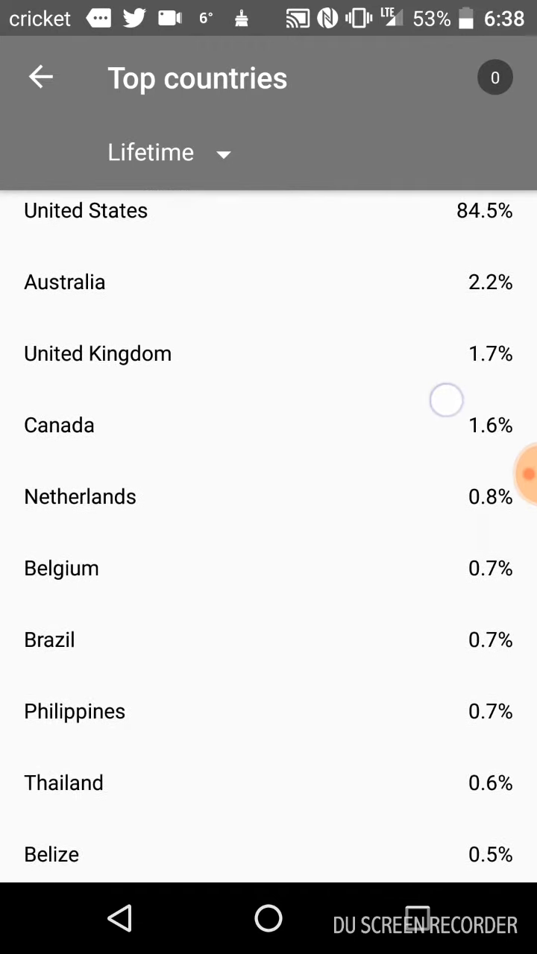
{"action": "scroll", "scroll_direction": "down", "scroll_amount": 3}
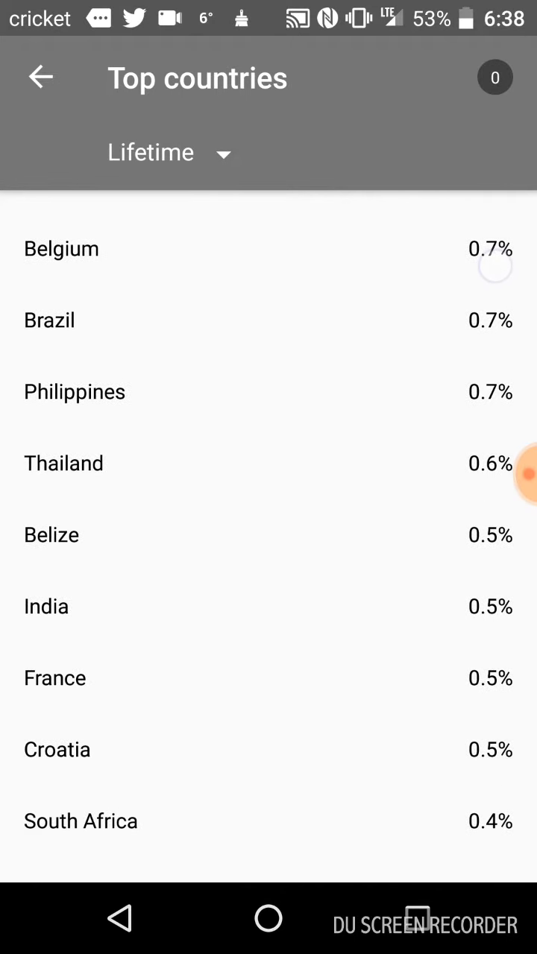
{"action": "scroll", "scroll_direction": "down", "scroll_amount": 3}
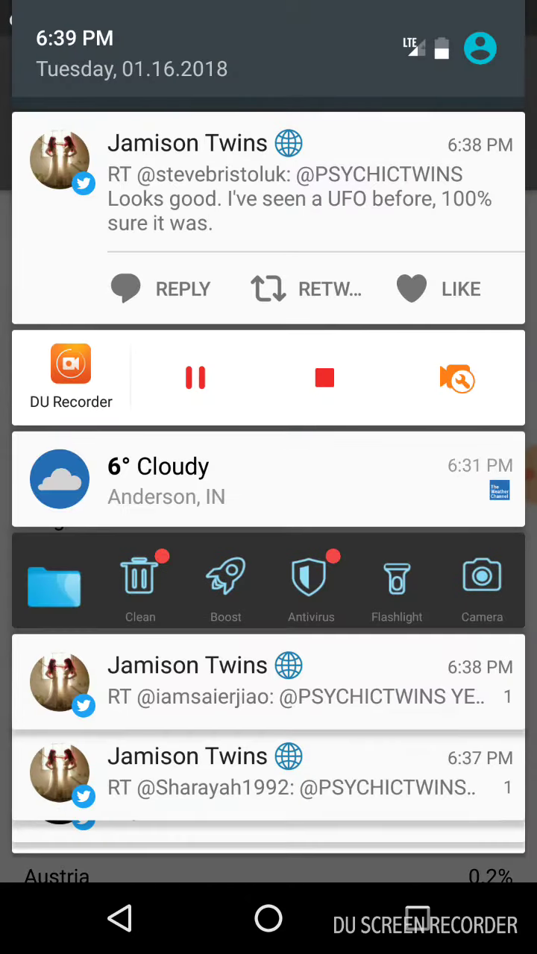
{"action": "scroll", "scroll_direction": "down", "scroll_amount": 3}
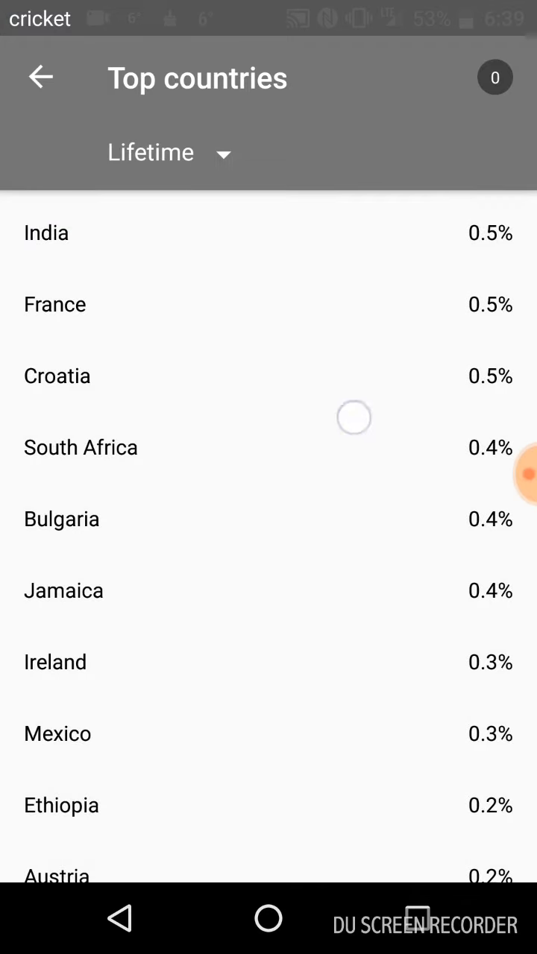
{"action": "scroll", "scroll_direction": "down", "scroll_amount": 3}
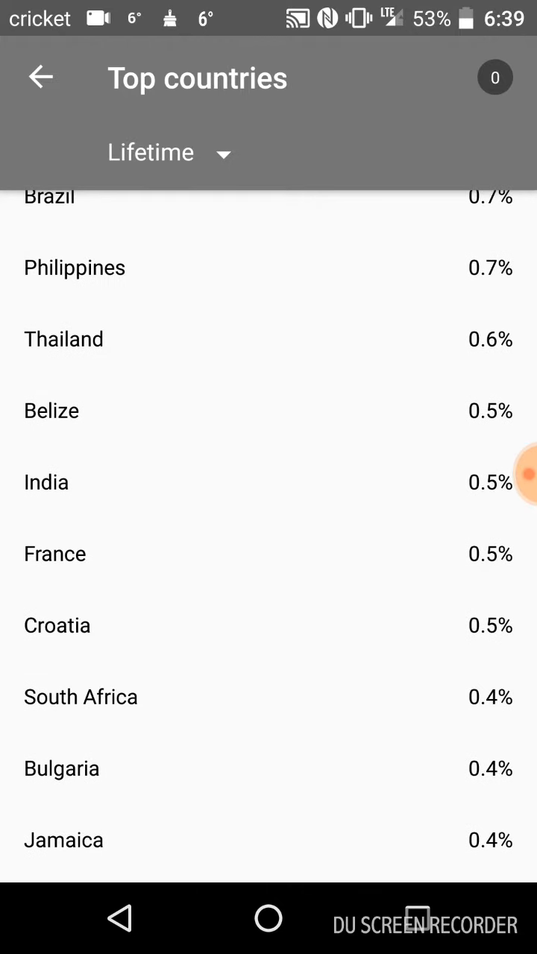
{"action": "scroll", "scroll_direction": "up", "scroll_amount": 3}
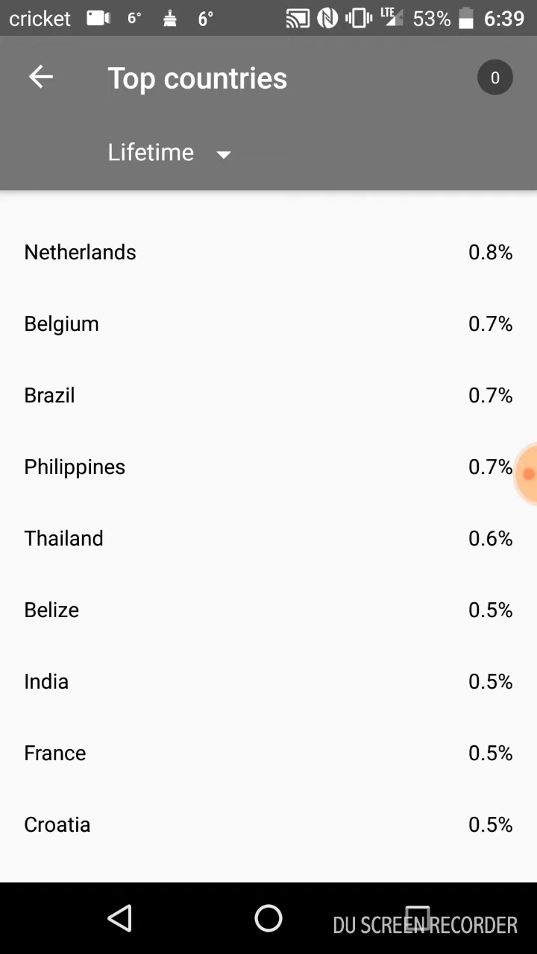
{"action": "scroll", "scroll_direction": "up", "scroll_amount": 3}
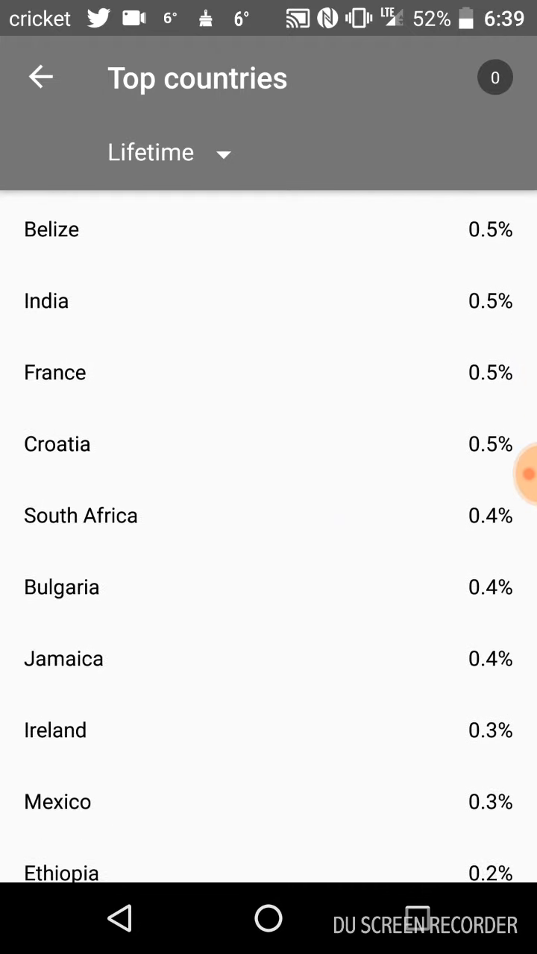
{"action": "scroll", "scroll_direction": "down", "scroll_amount": 3}
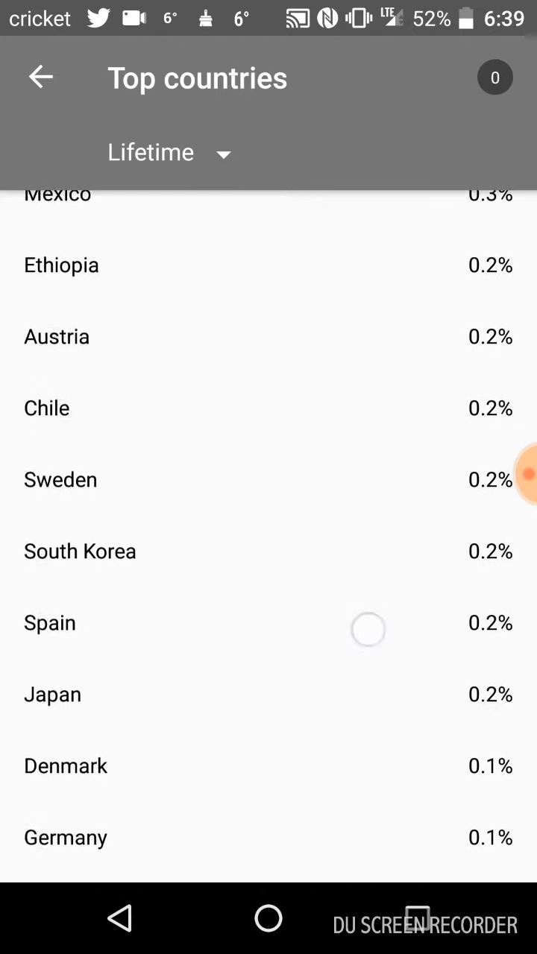
{"action": "scroll", "scroll_direction": "up", "scroll_amount": 3}
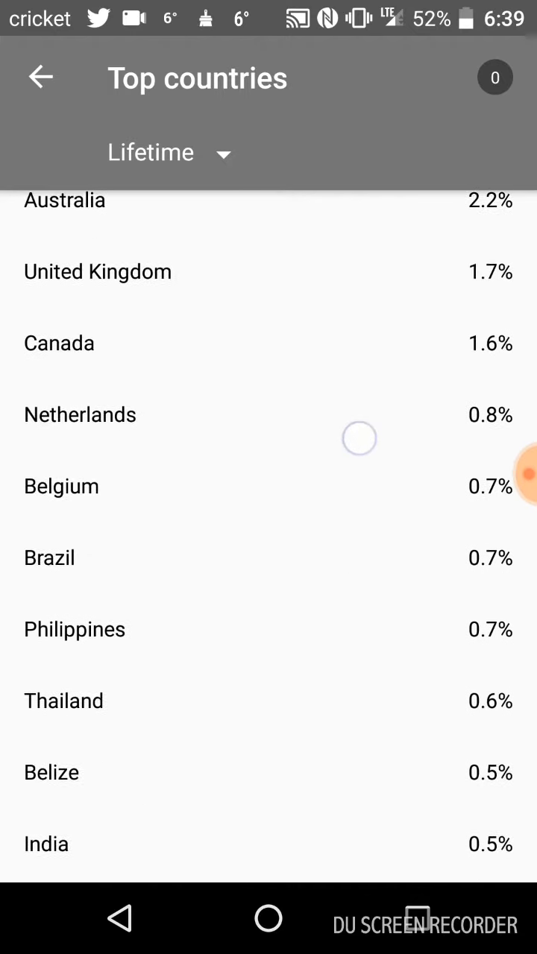
{"action": "scroll", "scroll_direction": "down", "scroll_amount": 3}
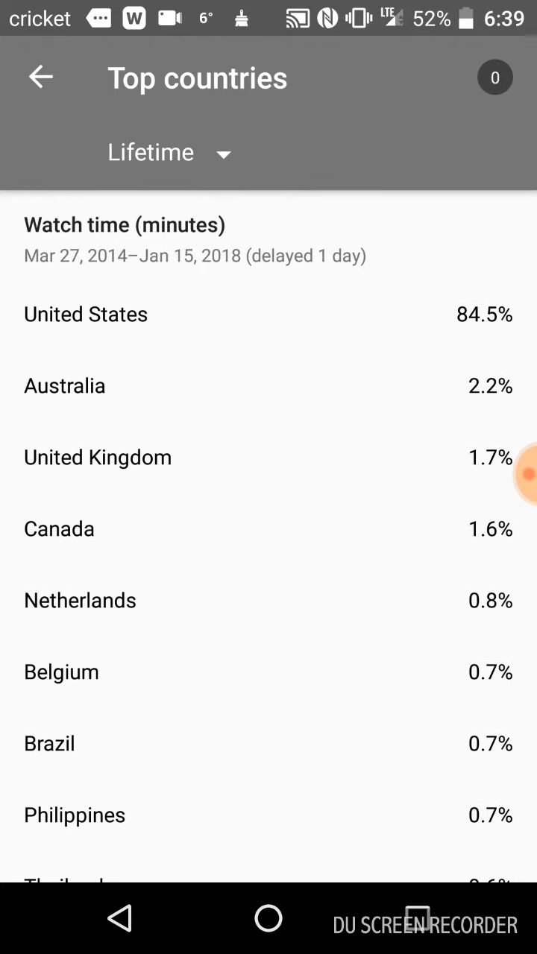
{"action": "scroll", "scroll_direction": "down", "scroll_amount": 3}
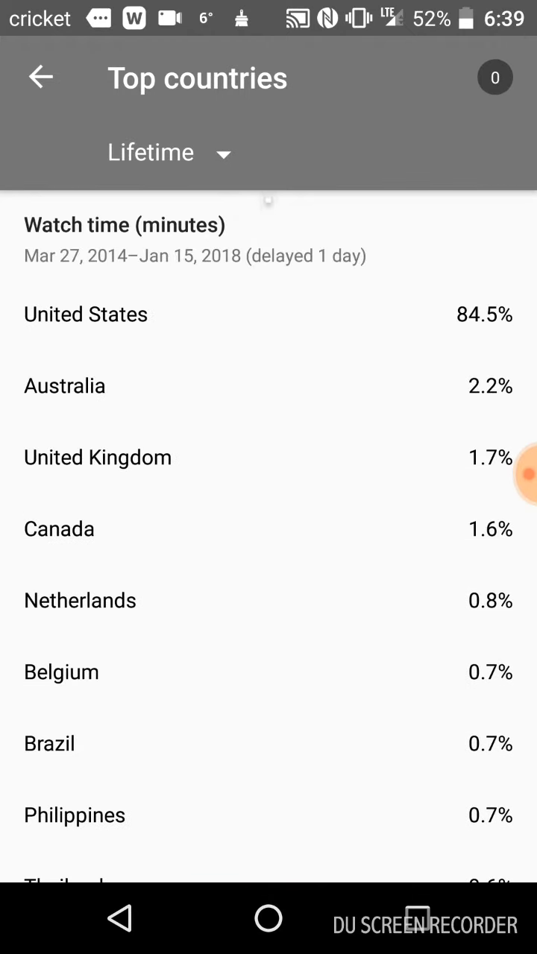
Reopen the Top countries report for the last 28 days, then return to Audience analytics.
{"action": "left_click", "coordinate": [41, 77]}
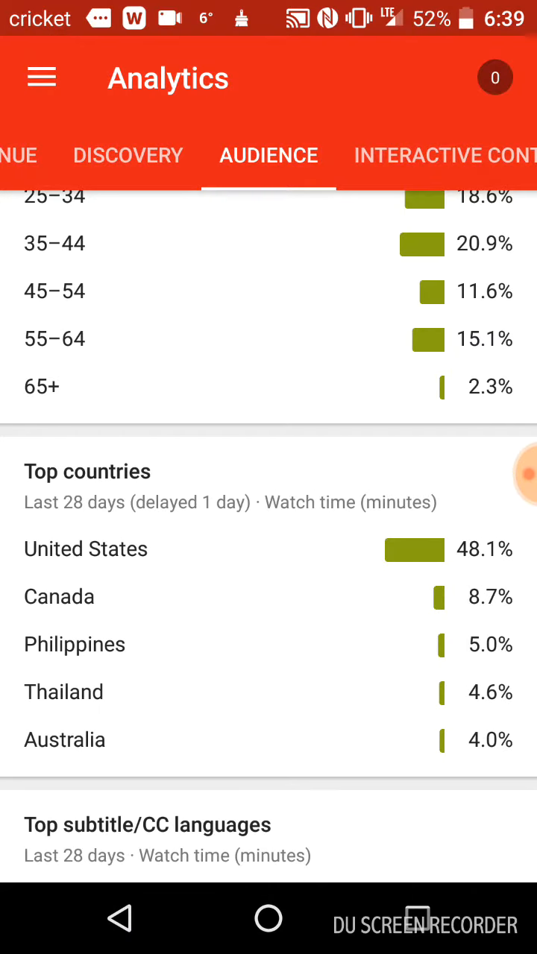
{"action": "left_click", "coordinate": [87, 471]}
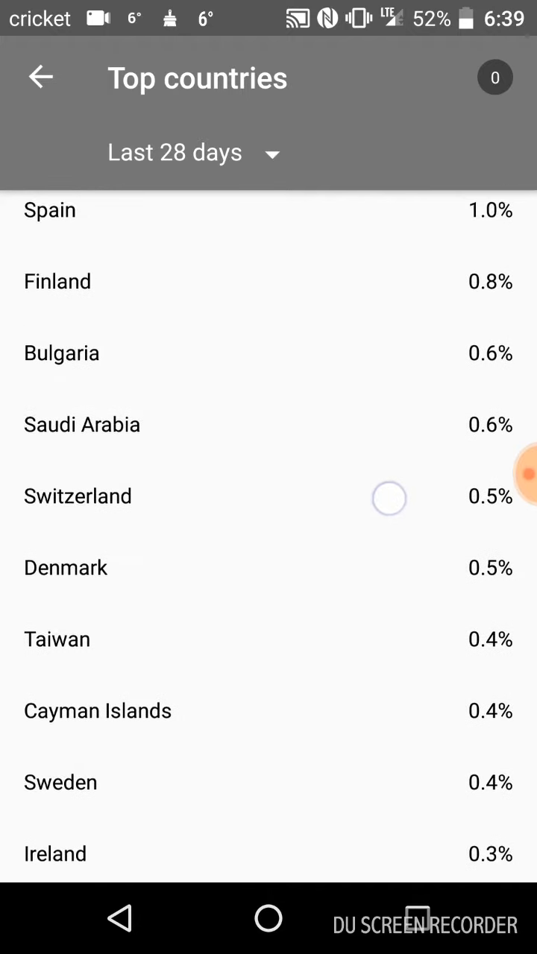
{"action": "left_click", "coordinate": [41, 78]}
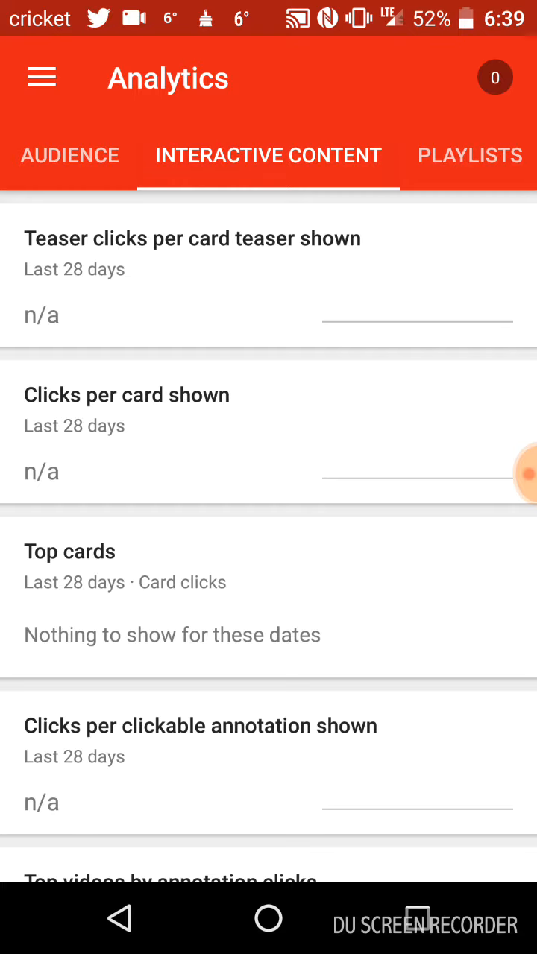
View the Interactive Content analytics, showing no card or annotation clicks, then leave the app.
{"action": "left_click", "coordinate": [466, 155]}
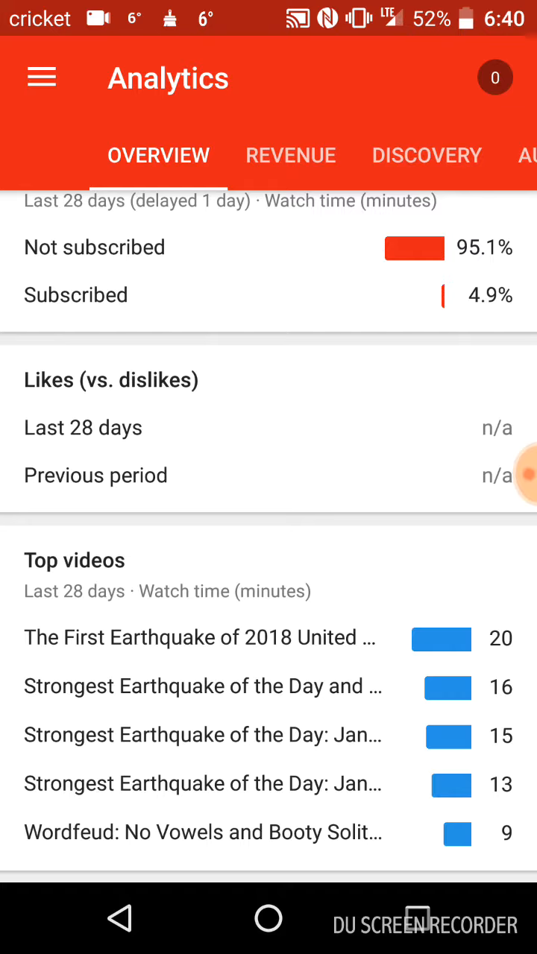
{"action": "left_click", "coordinate": [503, 475]}
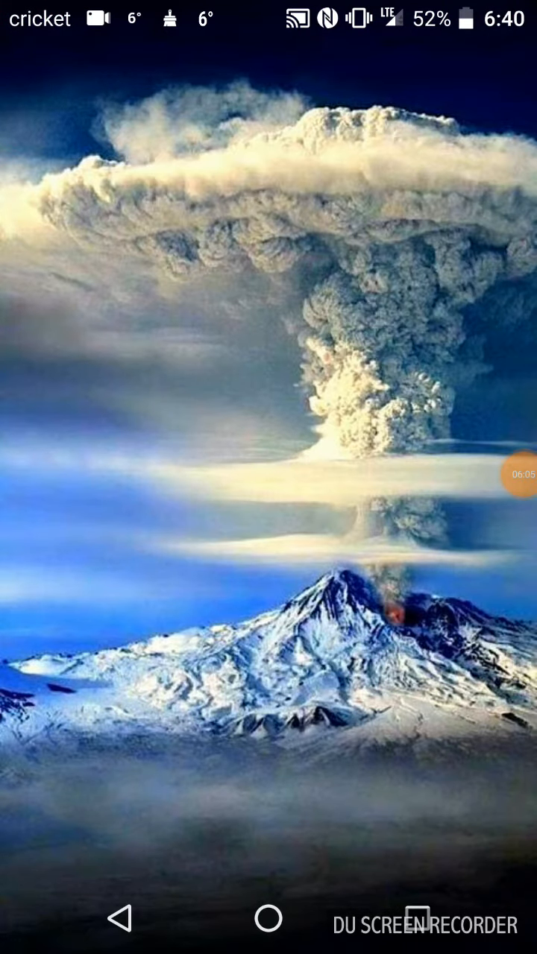
{"action": "left_click", "coordinate": [268, 918]}
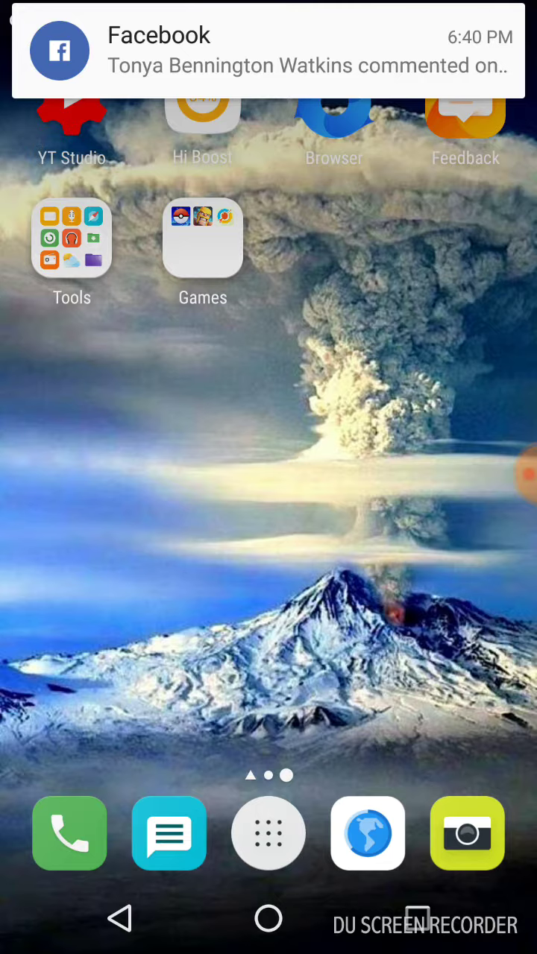
{"action": "scroll", "scroll_direction": "up", "scroll_amount": 3}
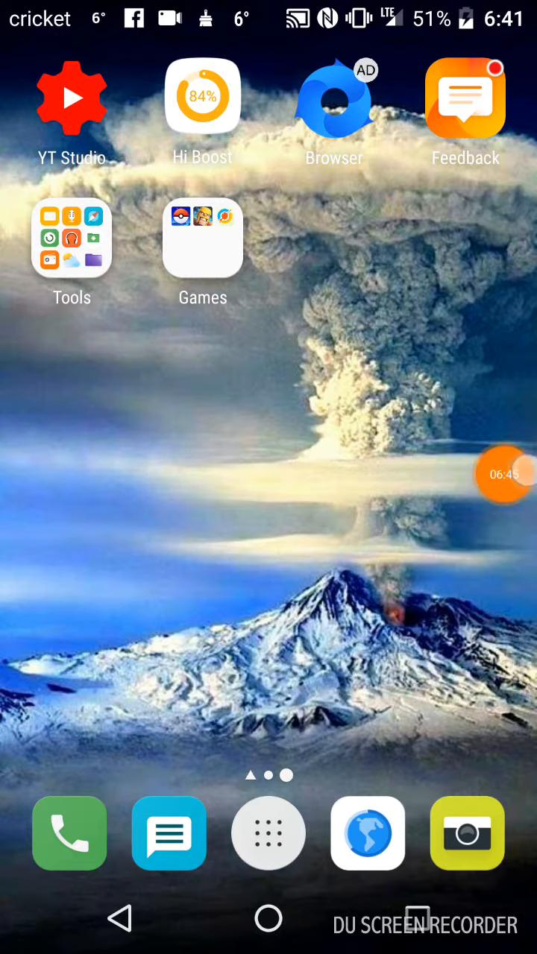
{"action": "left_click", "coordinate": [504, 475]}
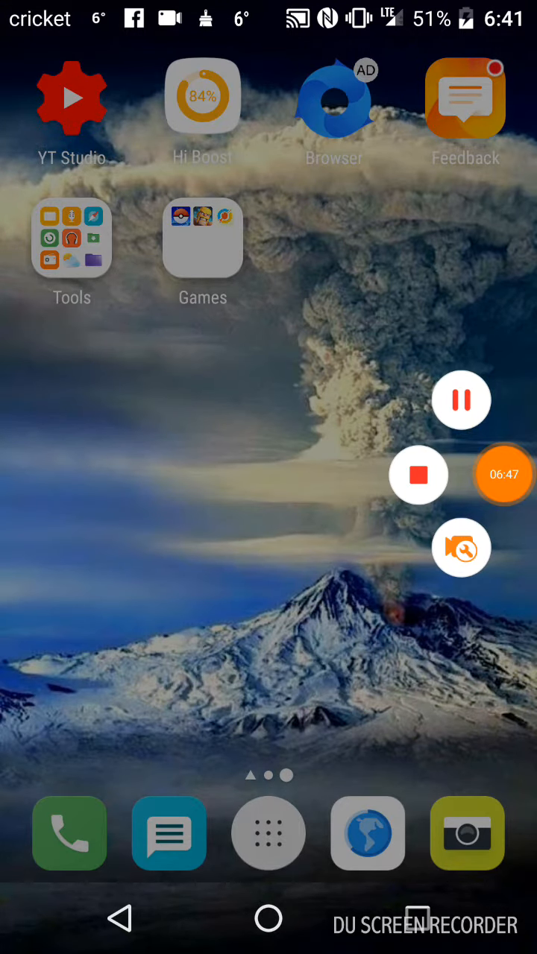